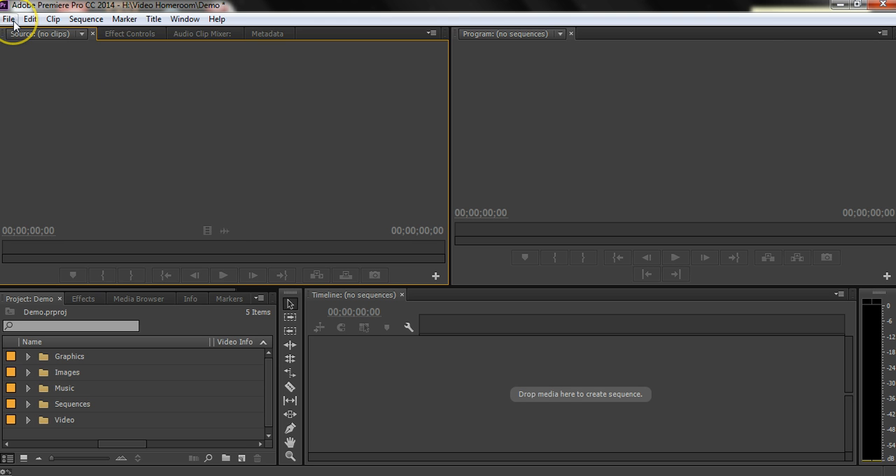
Open the New Sequence dialog from File > New > Sequence
click(9, 19)
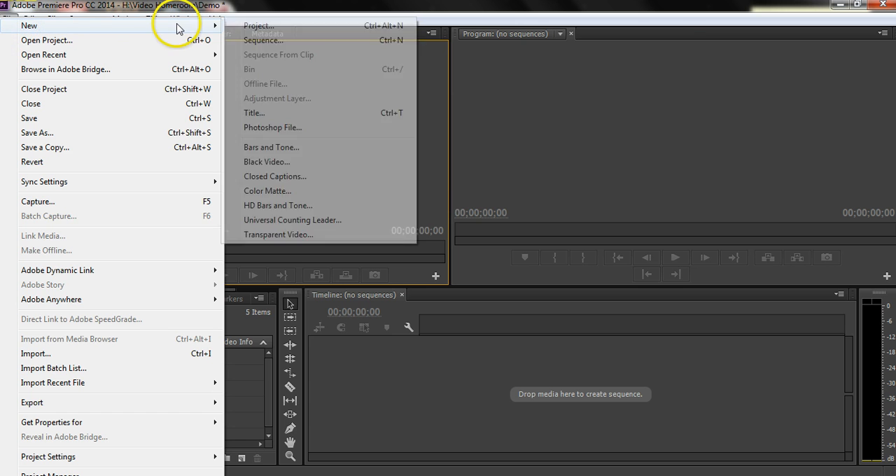
click(261, 40)
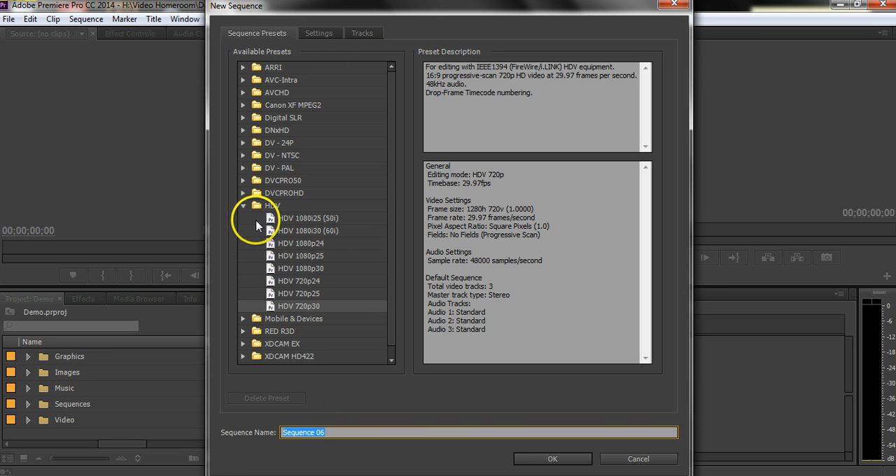
mouse_move(263, 203)
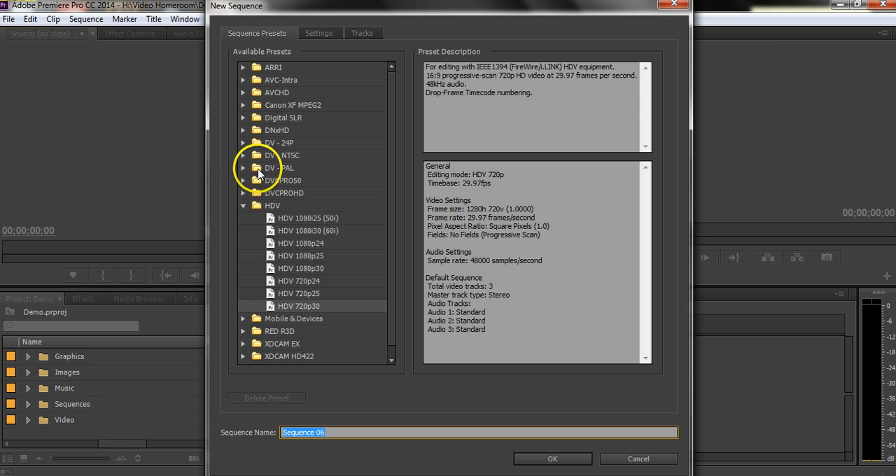
Compare DV-NTSC Standard and Widescreen 48kHz presets, ending on Widescreen 48kHz
click(242, 155)
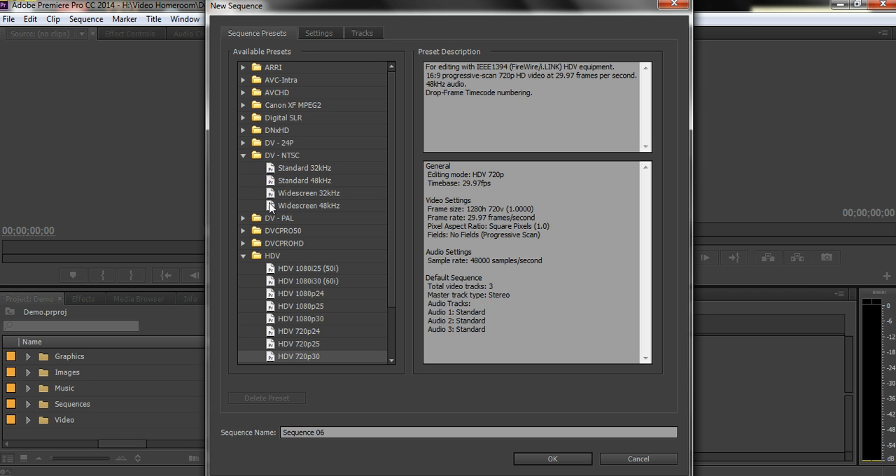
click(308, 205)
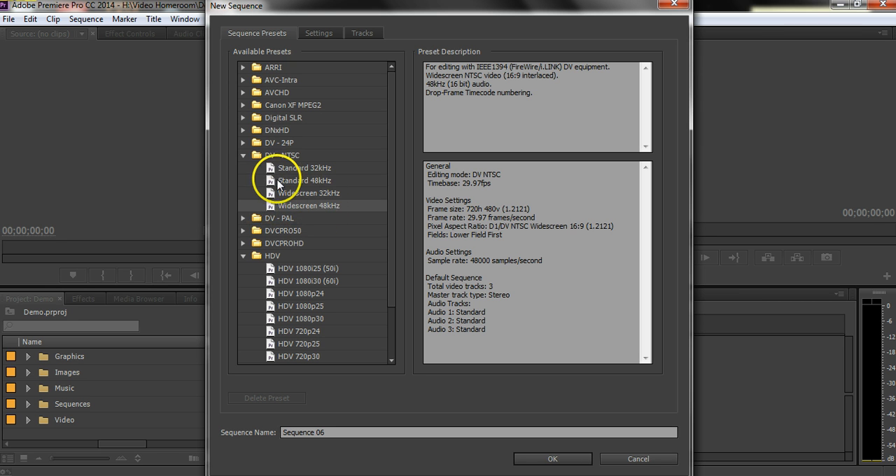
click(302, 167)
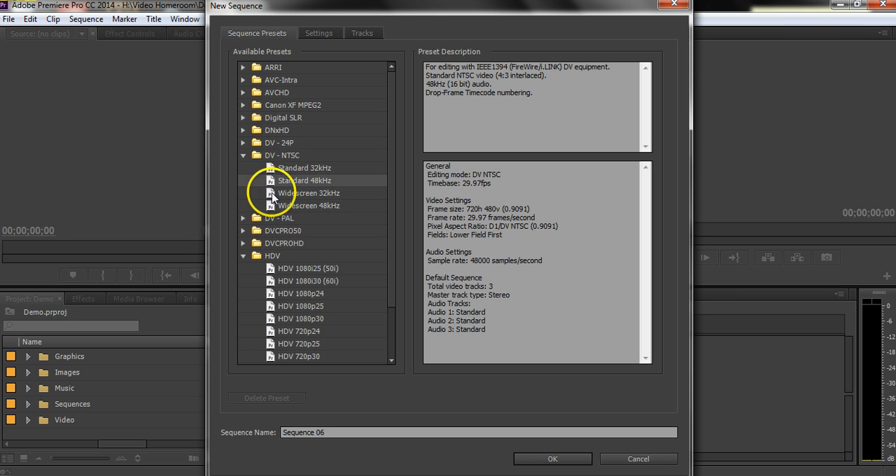
click(308, 205)
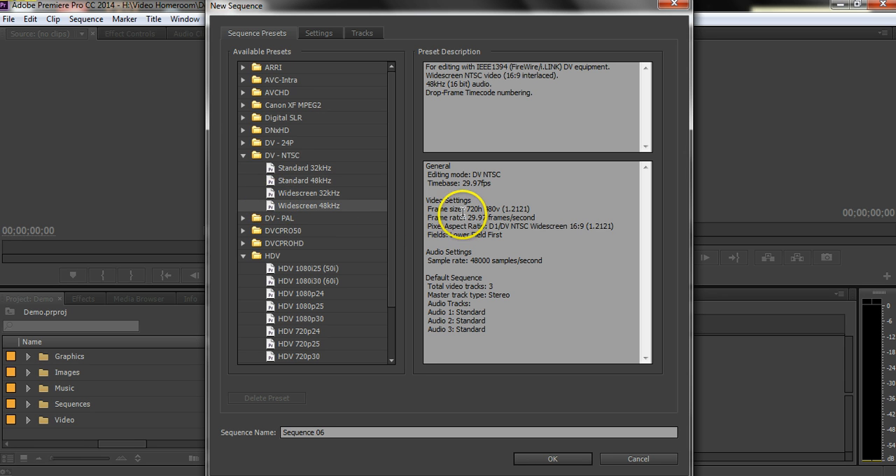
click(244, 155)
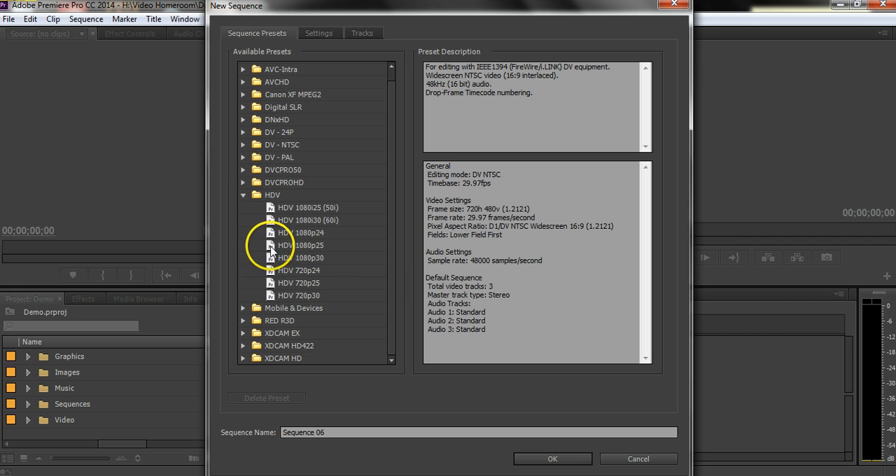
mouse_move(321, 257)
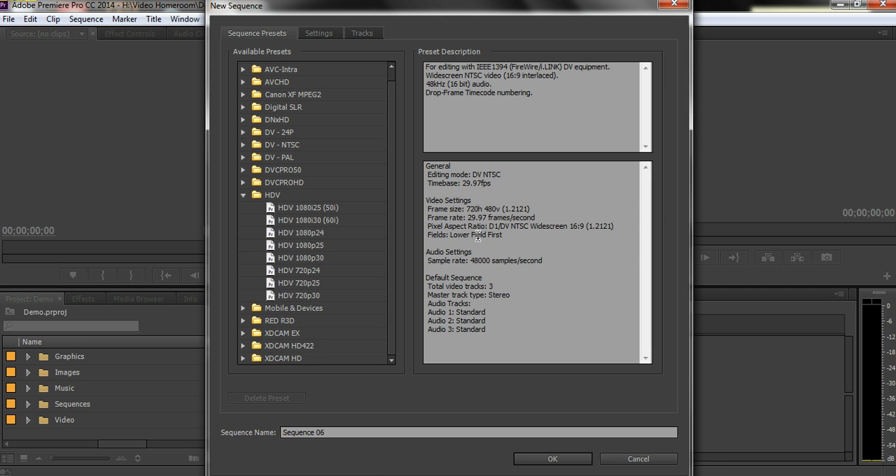
Compare the HDV 1080p25 and 1080p24 presets, then select HDV 1080p30
click(301, 245)
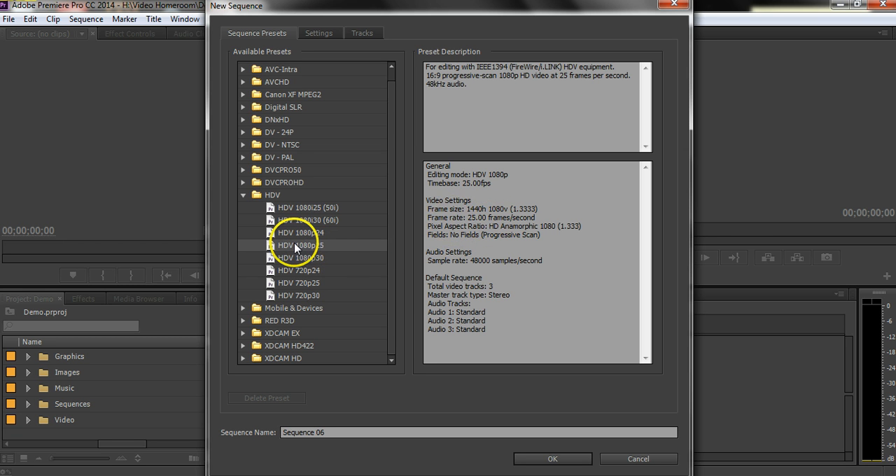
click(300, 232)
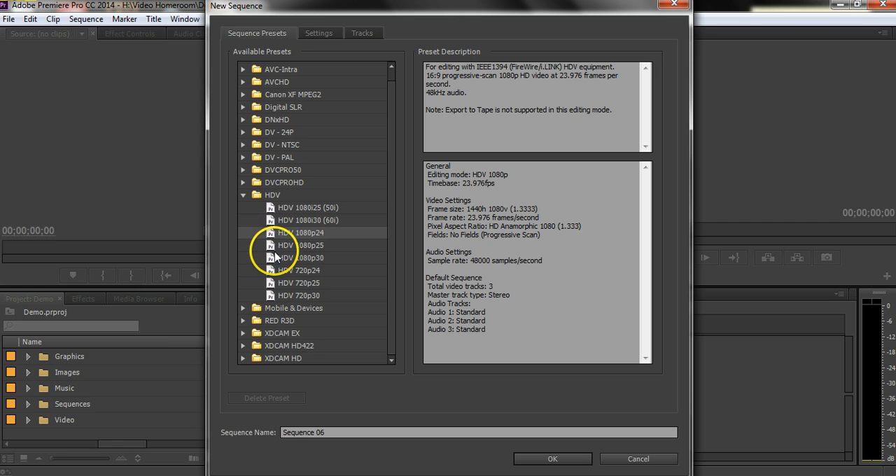
click(298, 258)
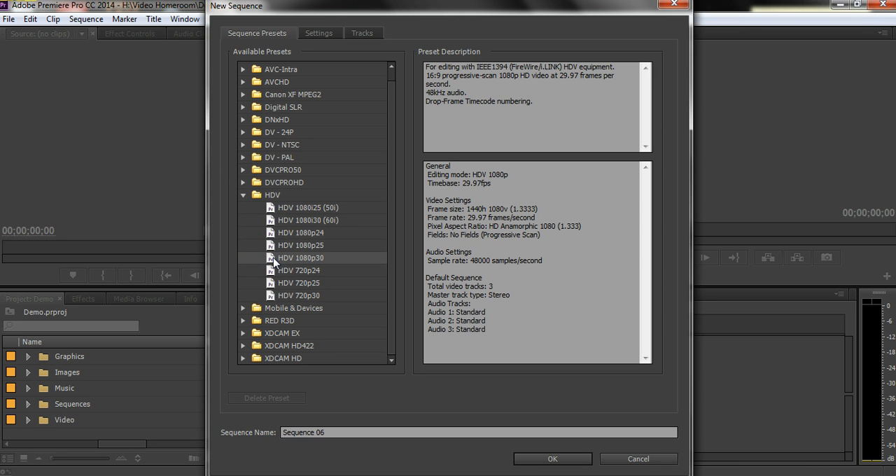
mouse_move(343, 258)
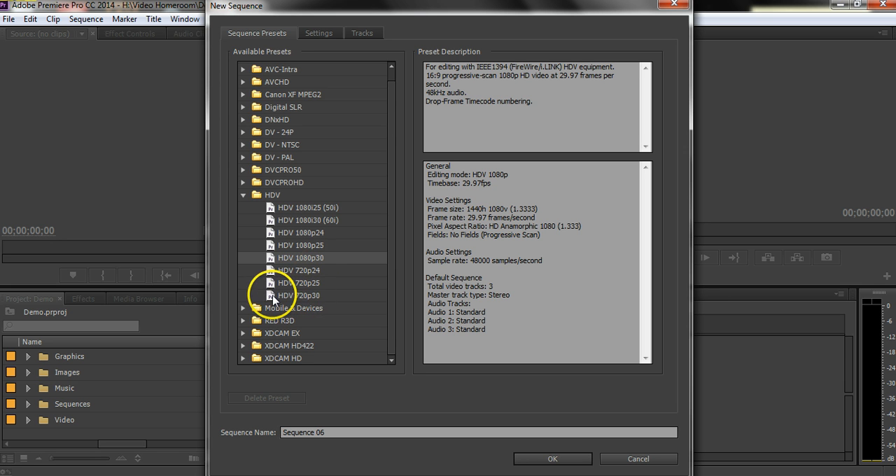
Select the HDV 720p30 preset to review its 1280x720 square-pixel settings
click(298, 295)
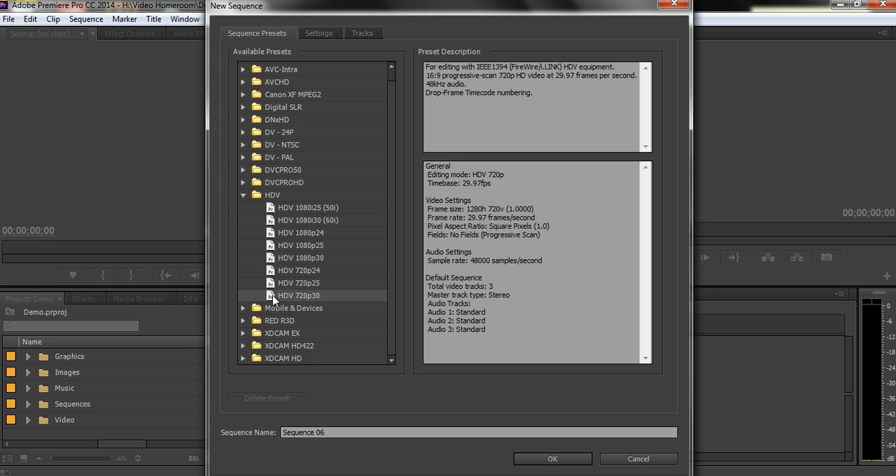
mouse_move(322, 308)
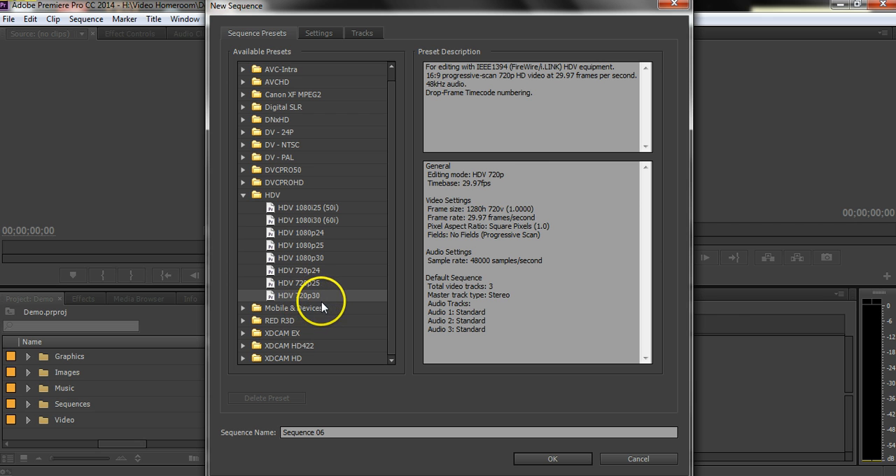
mouse_move(476, 214)
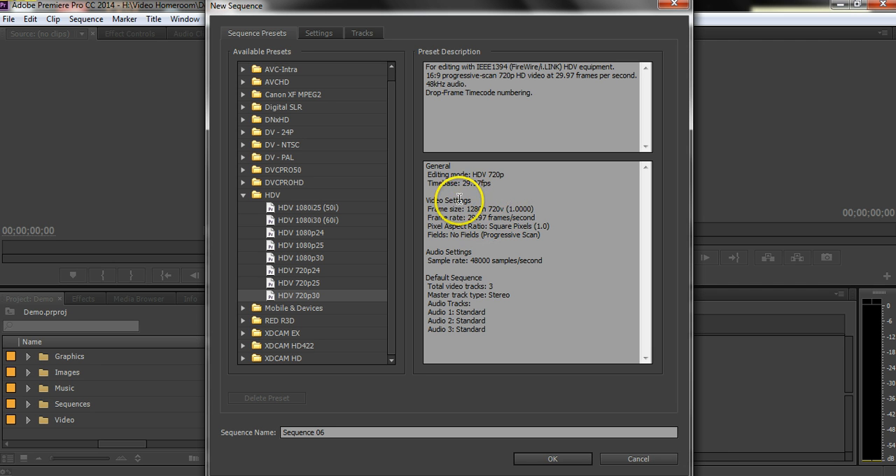
mouse_move(465, 220)
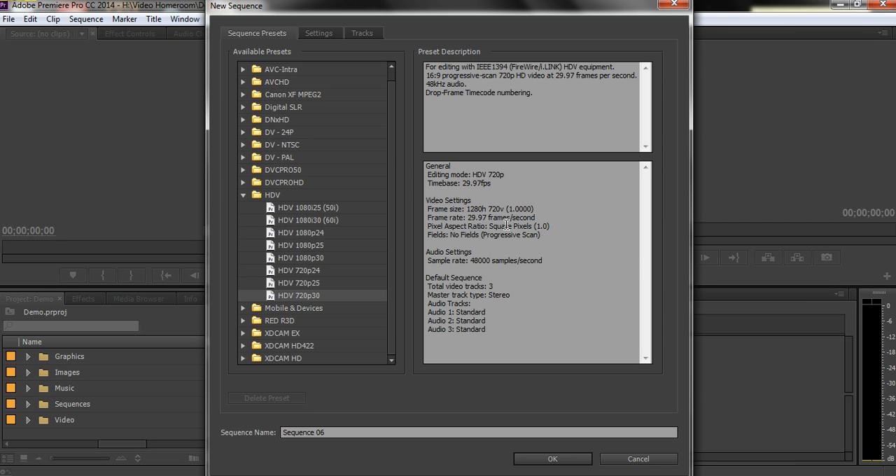
mouse_move(369, 406)
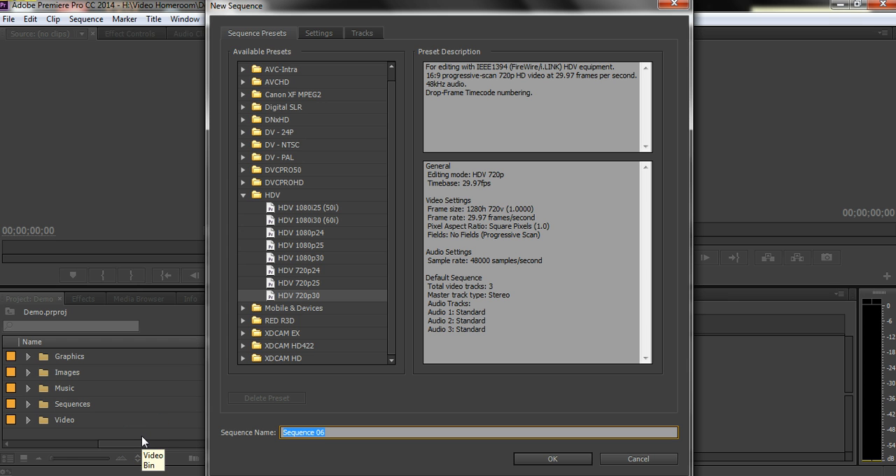
Name the sequence 'Test Sequence' and create it
text(Test S)
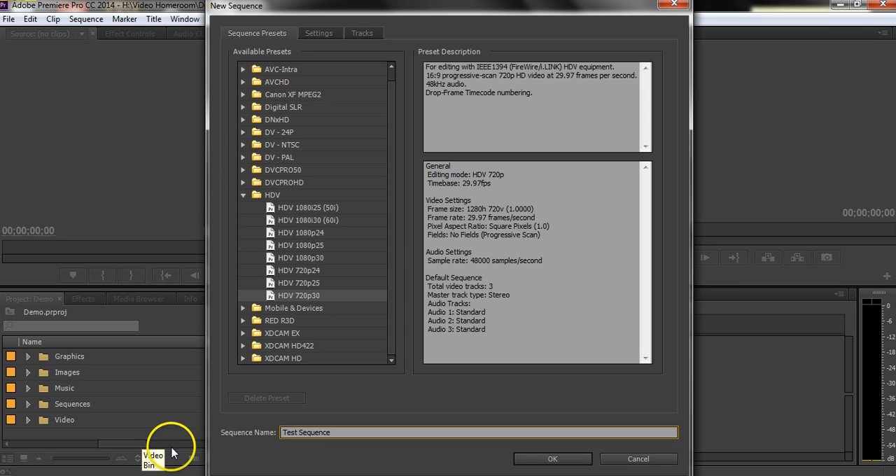
click(552, 459)
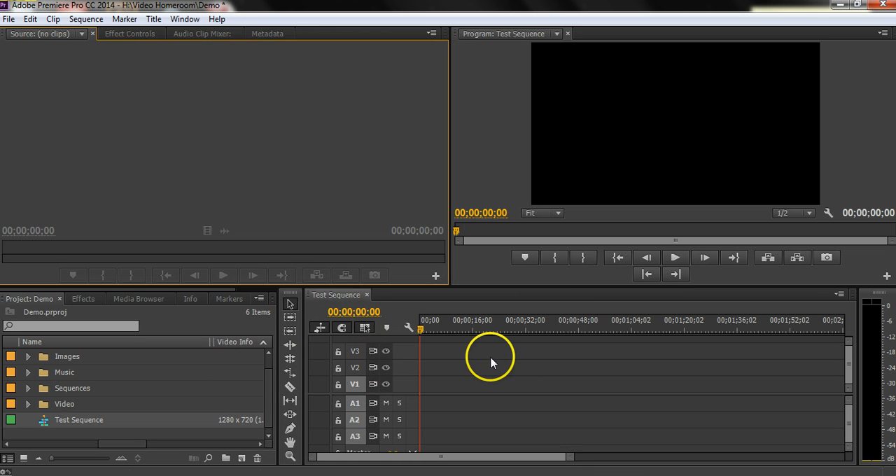
mouse_move(23, 410)
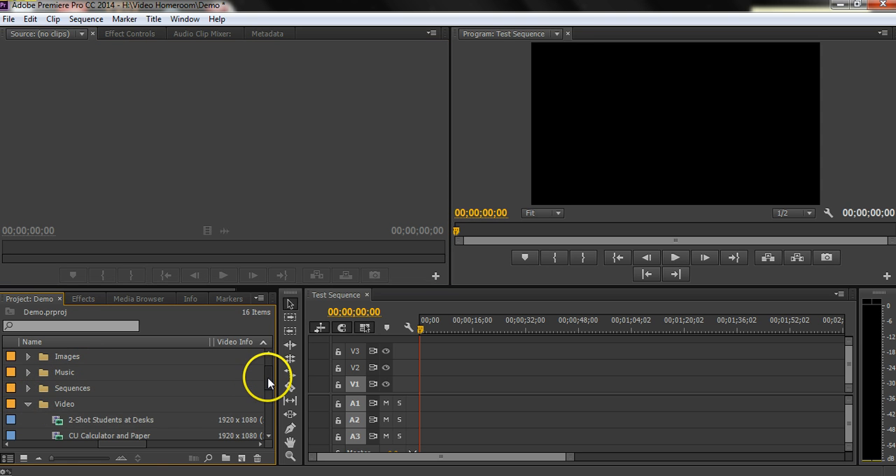
scroll(down, 3)
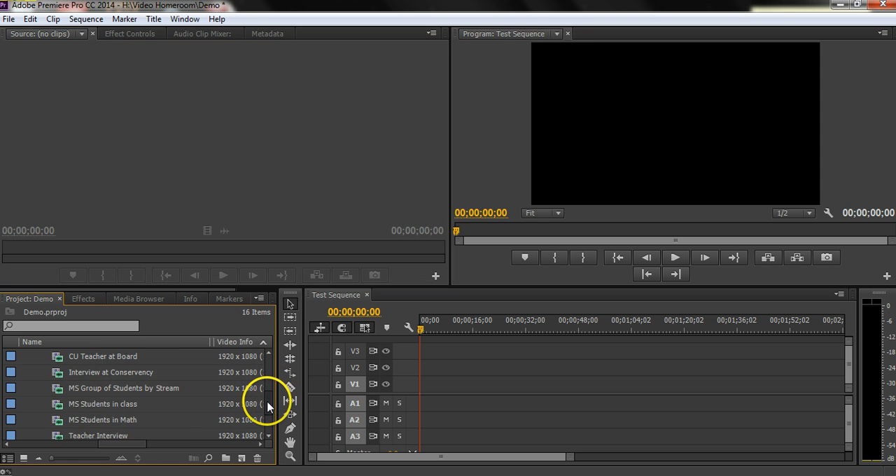
double_click(102, 403)
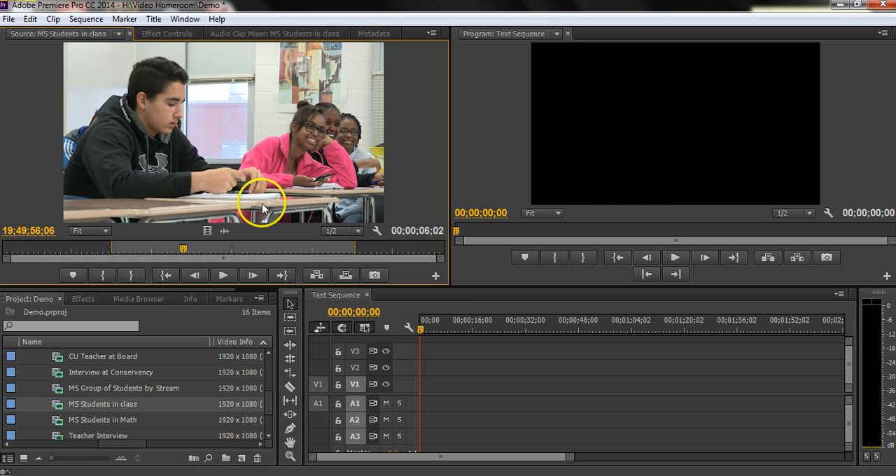
mouse_move(188, 195)
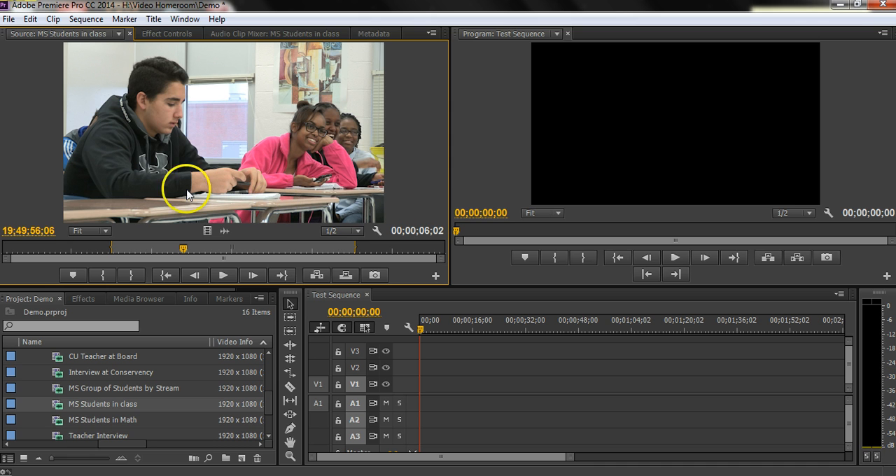
mouse_move(238, 157)
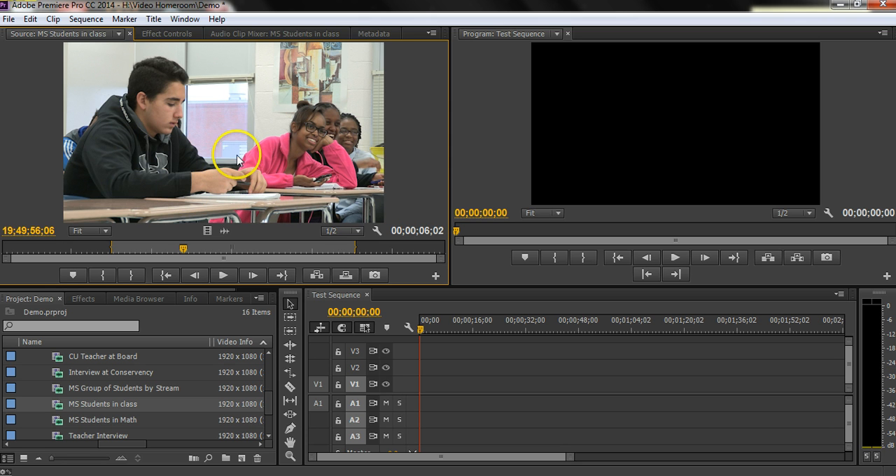
mouse_move(152, 271)
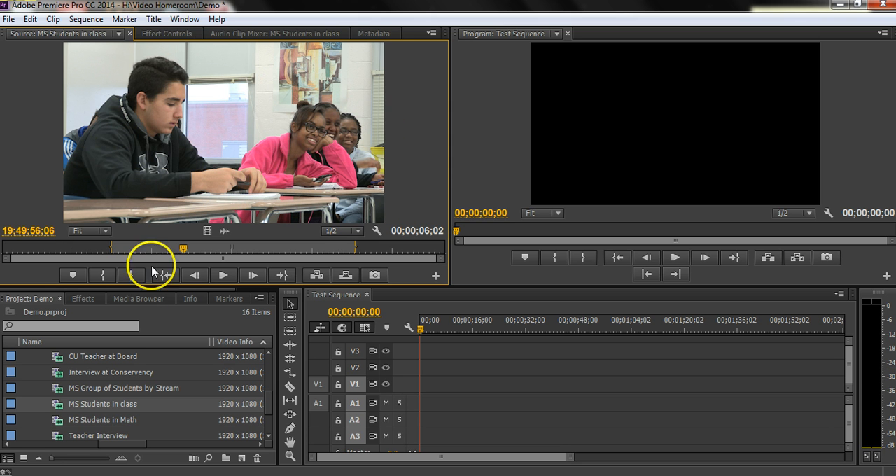
click(223, 275)
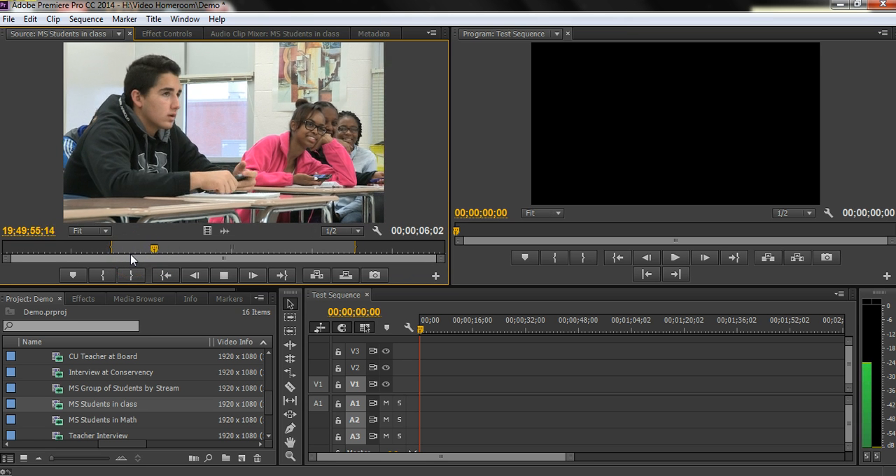
click(252, 274)
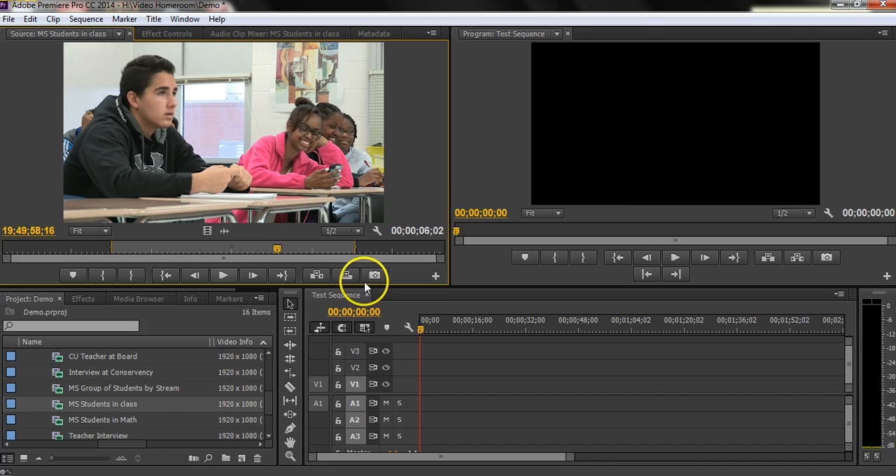
Overwrite the MS Students in class clip onto Test Sequence's V1/A1 tracks
click(346, 275)
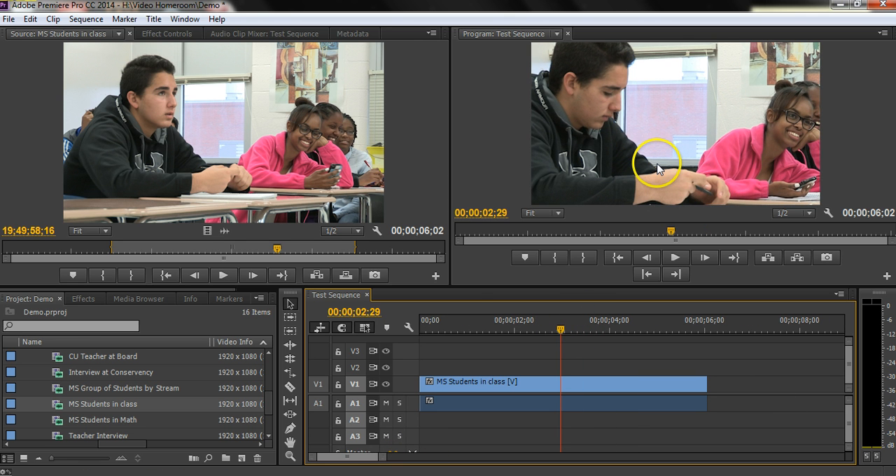
mouse_move(639, 180)
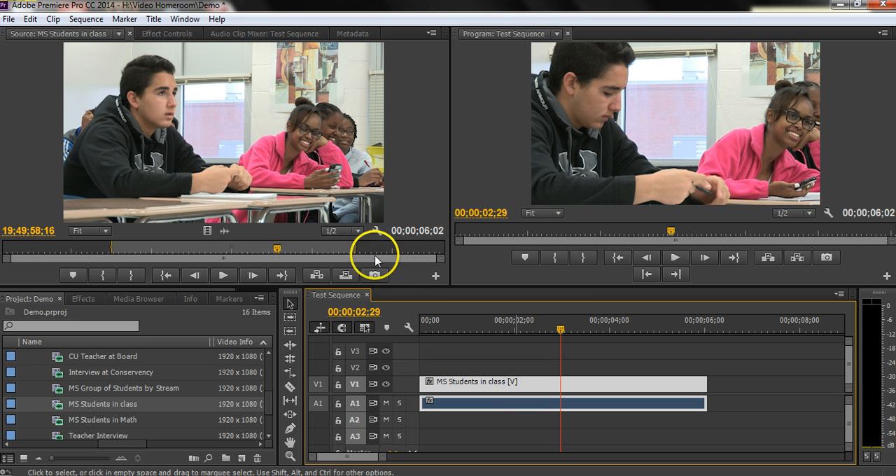
Set the clip's Motion Scale to 67 in Effect Controls
click(166, 33)
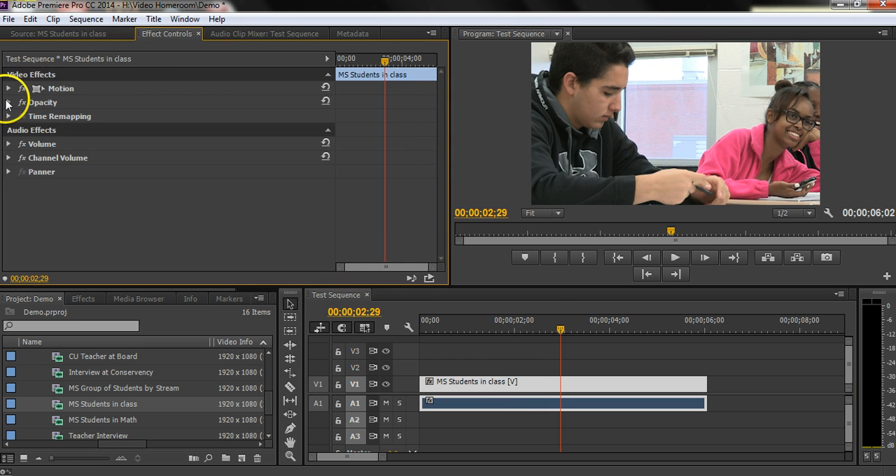
click(9, 89)
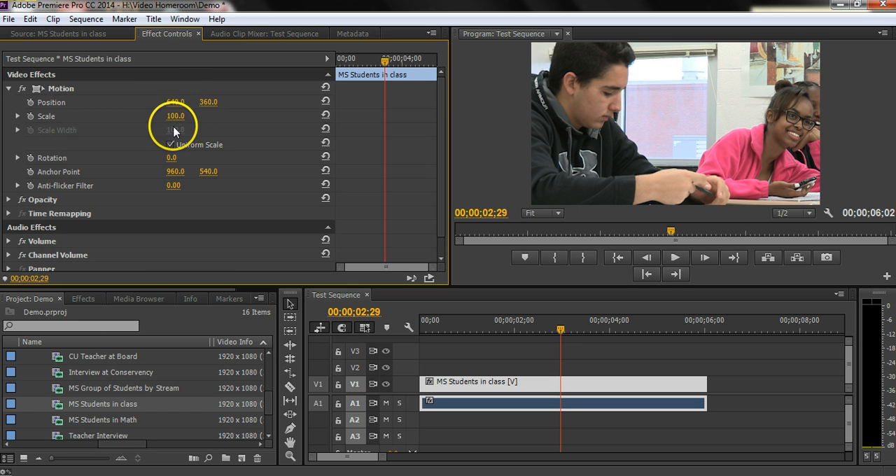
double_click(175, 115)
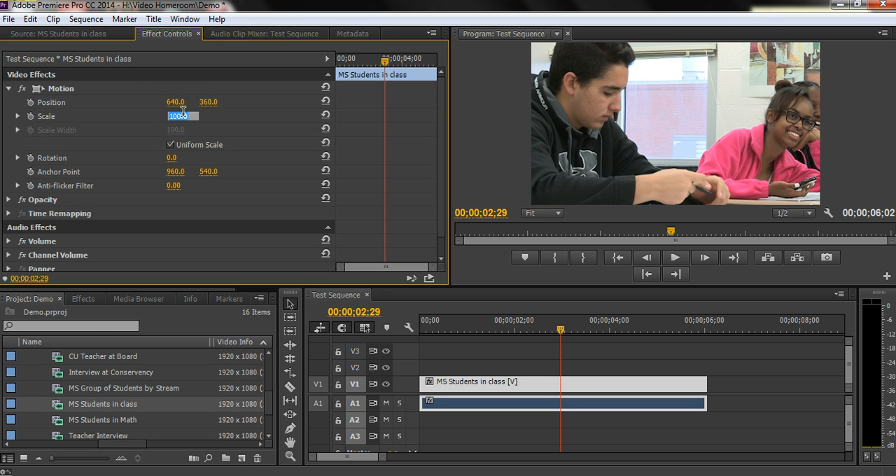
text(67.0)
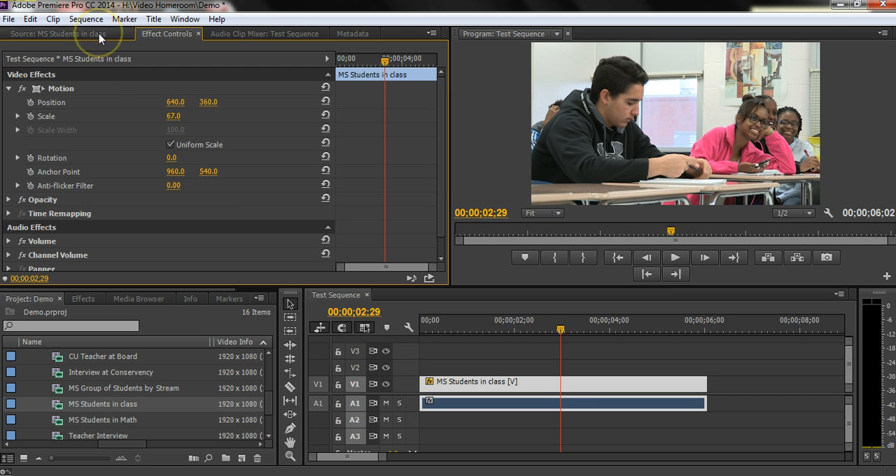
Return to the Source tab and scrub the timeline to preview the rescaled clip
click(56, 33)
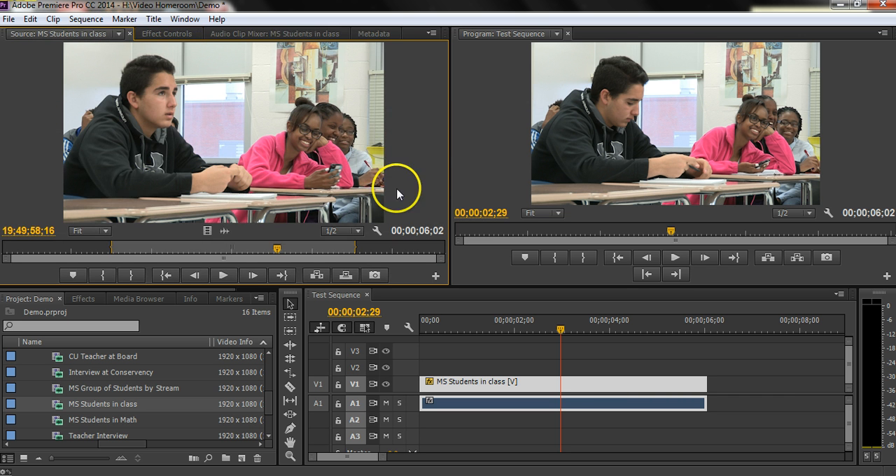
mouse_move(576, 148)
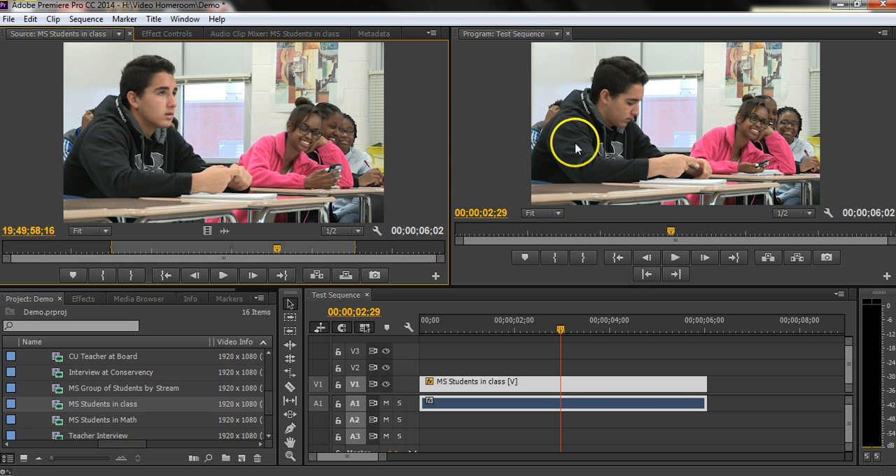
mouse_move(511, 181)
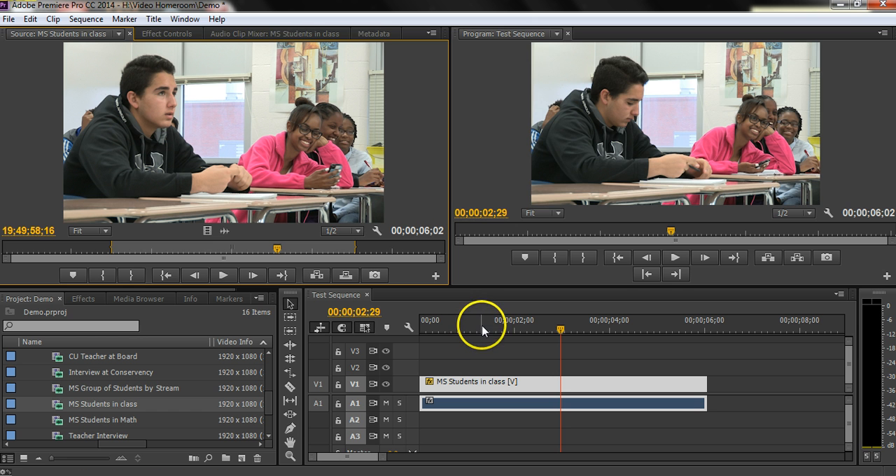
drag(483, 327, 539, 327)
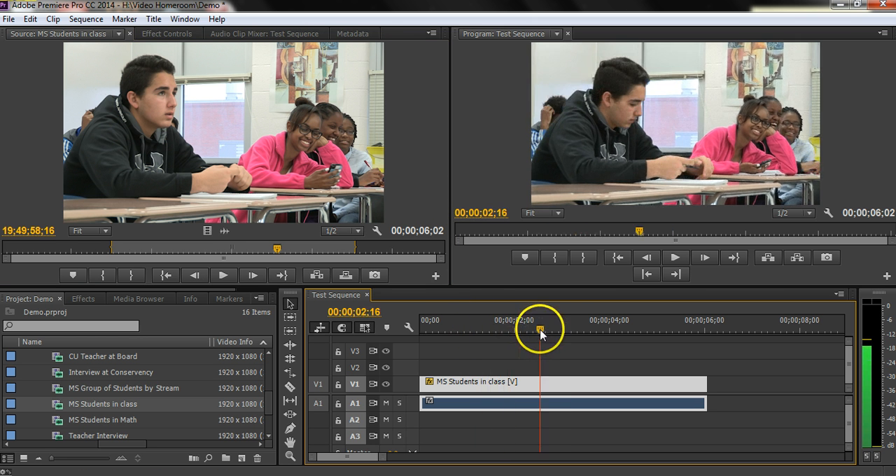
drag(538, 329, 559, 329)
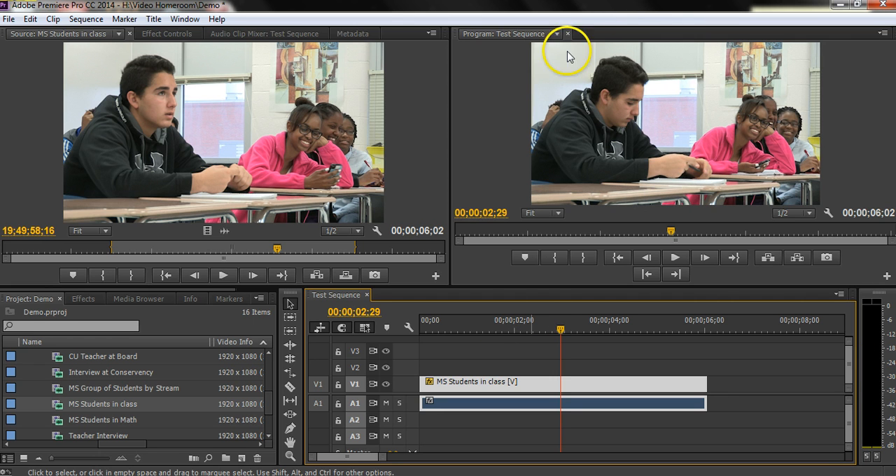
mouse_move(149, 44)
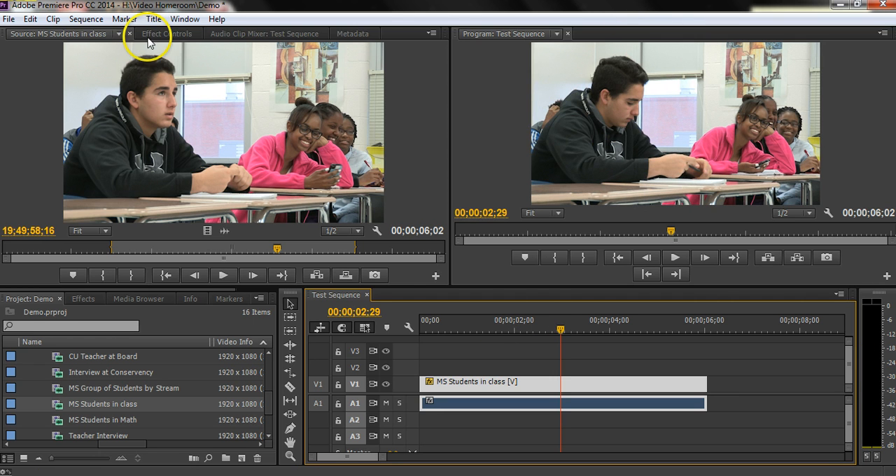
Reset Scale to 100 and scrub Position to 955, 473 to frame the boy
click(166, 33)
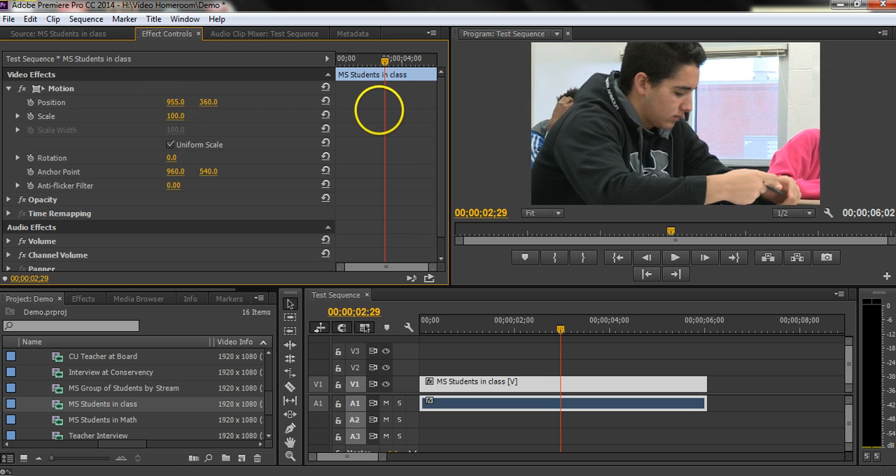
drag(208, 101, 208, 112)
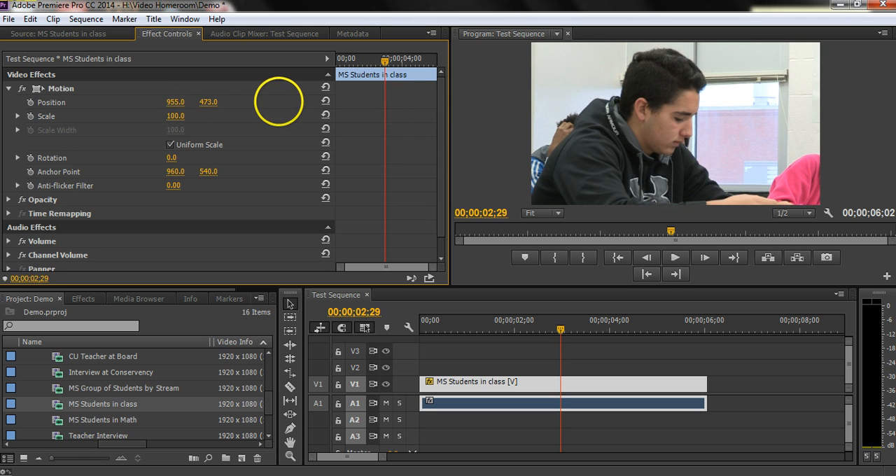
click(431, 329)
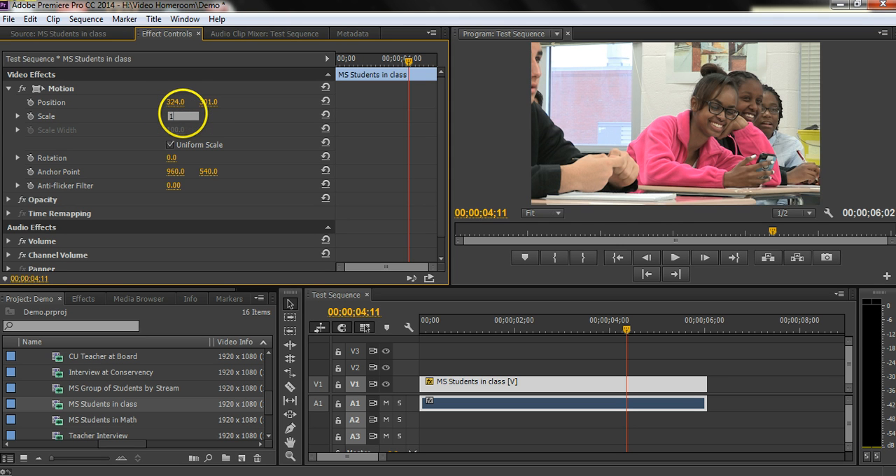
Set Scale to 110 and Position to 226, 284, then play from the start
text(110.0)
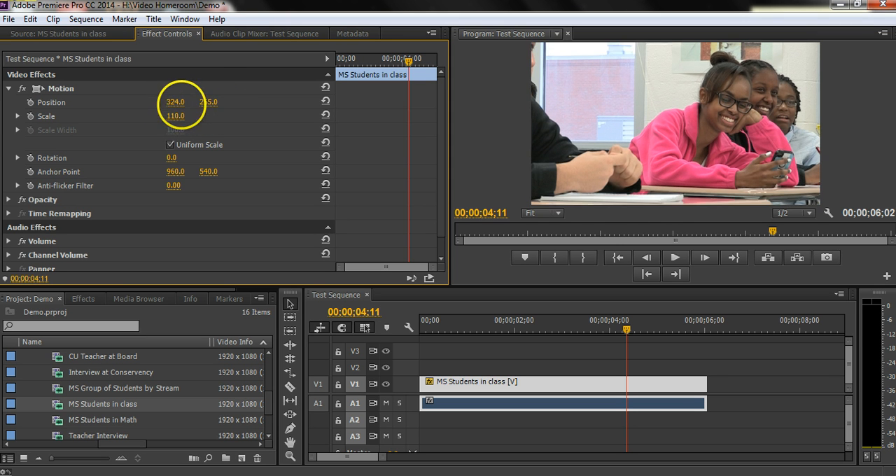
drag(175, 101, 180, 101)
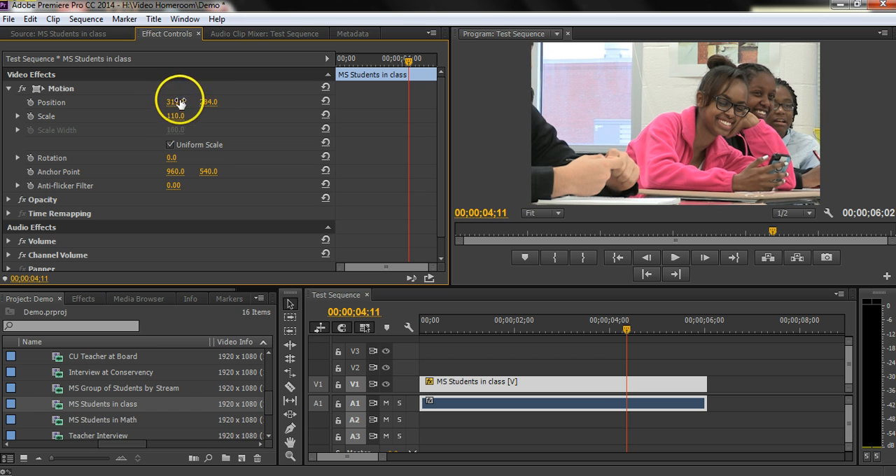
drag(175, 101, 123, 101)
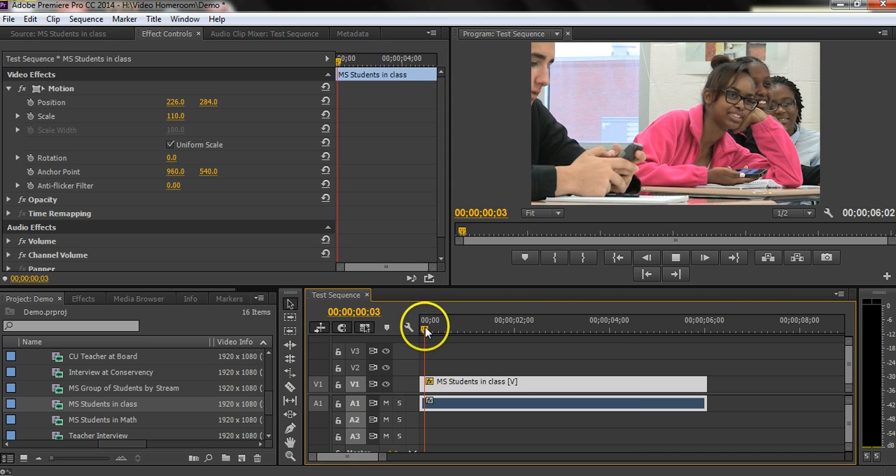
click(516, 320)
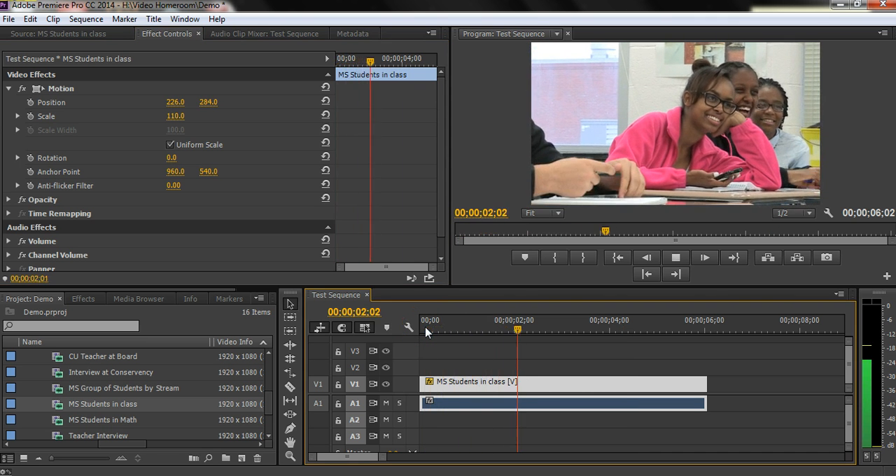